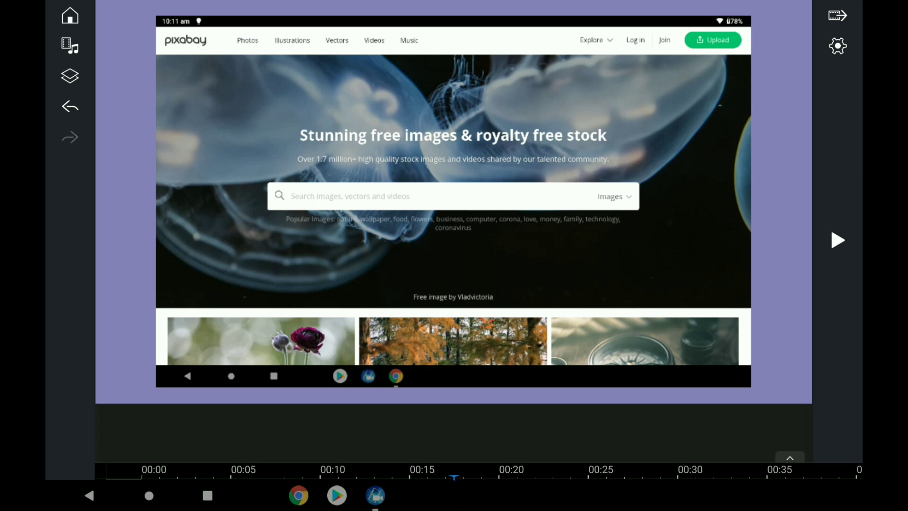
Open the video media library next to the timeline holding the 21-second intro clip
click(789, 457)
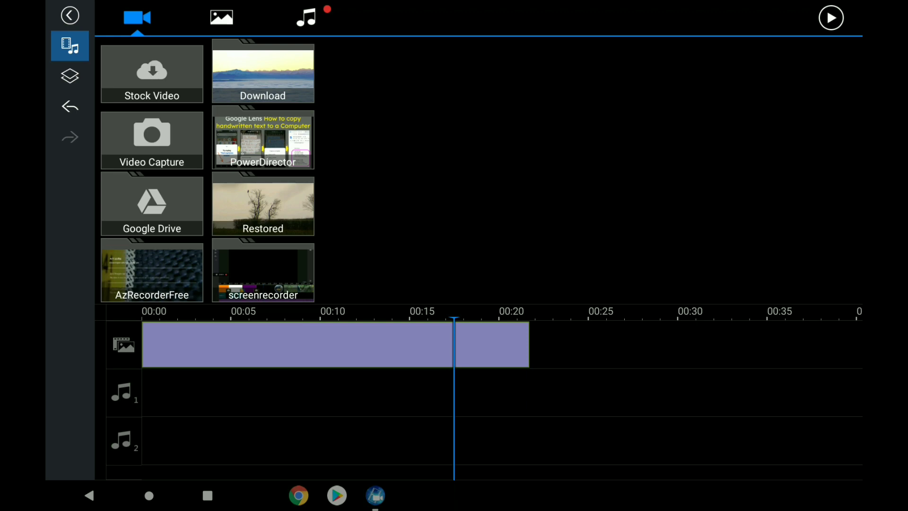
Open the Stock Video collection from the video media panel
click(263, 140)
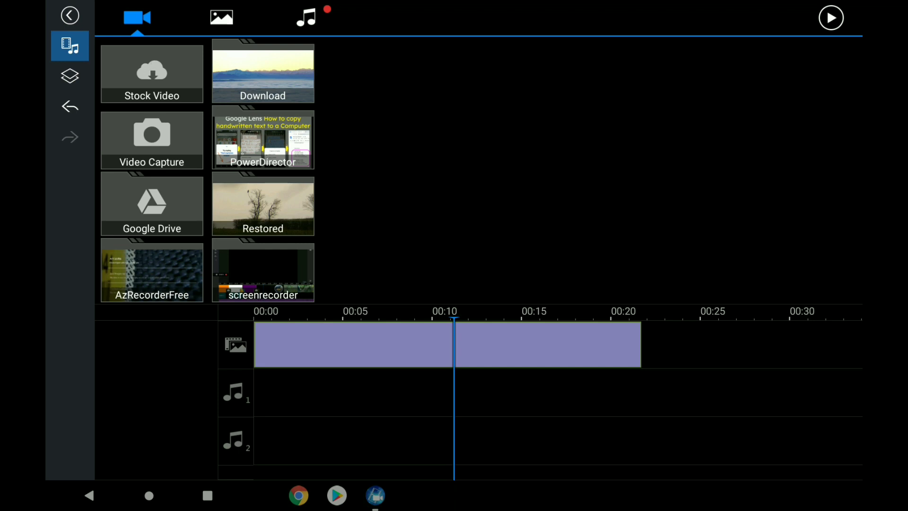
click(306, 17)
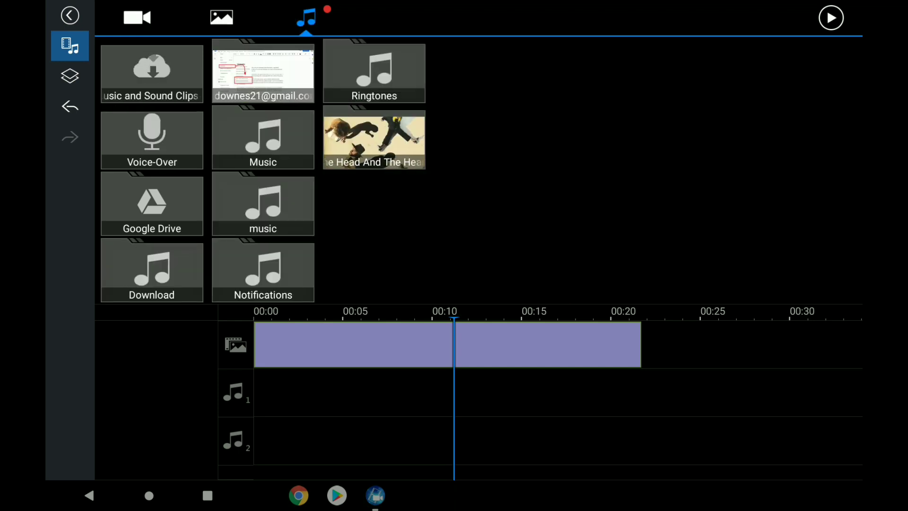
click(136, 17)
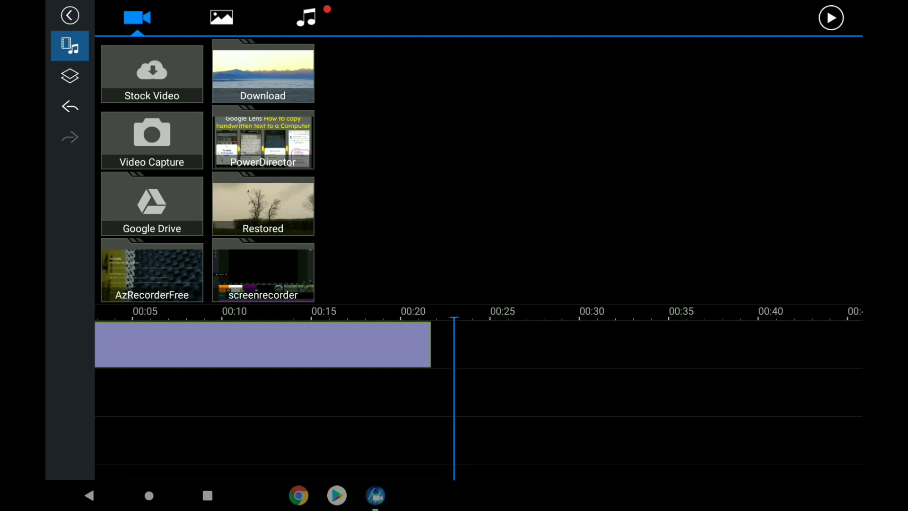
click(263, 140)
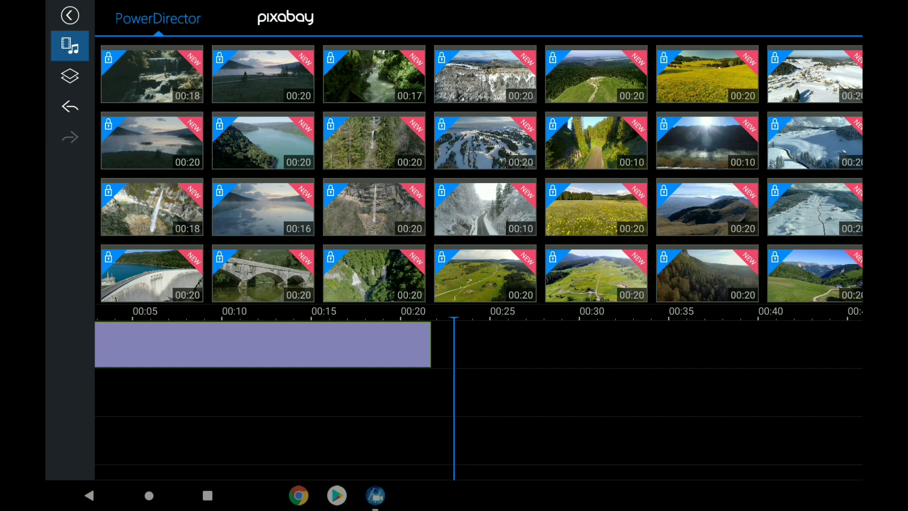
Browse the free Pixabay stock clips and add the sunset clip to the project
click(271, 18)
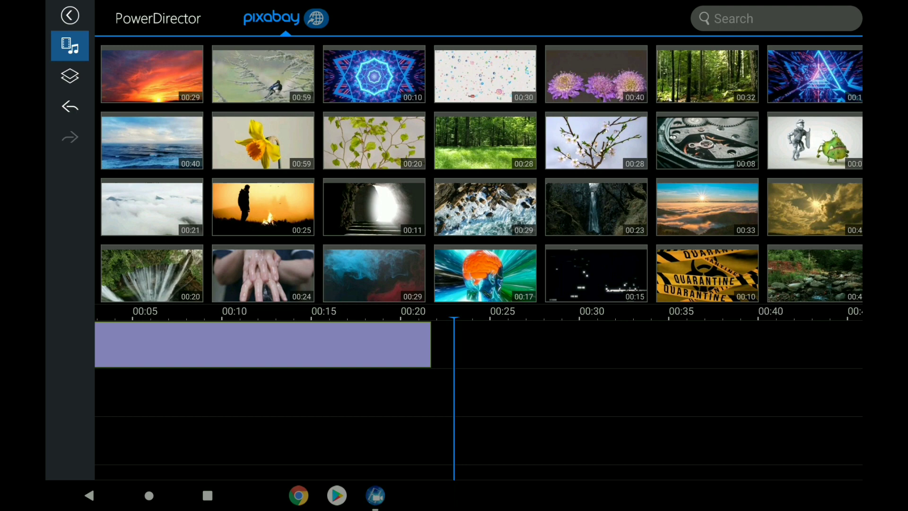
scroll(right, 3)
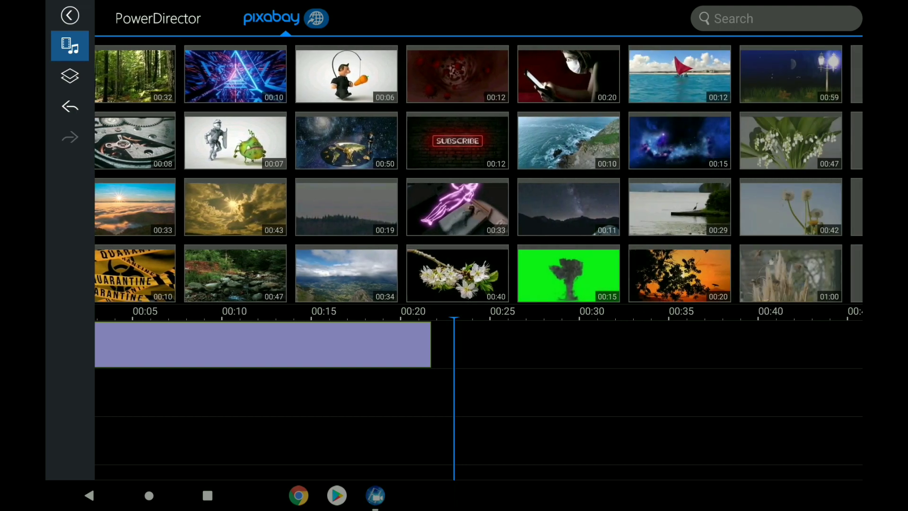
scroll(down, 3)
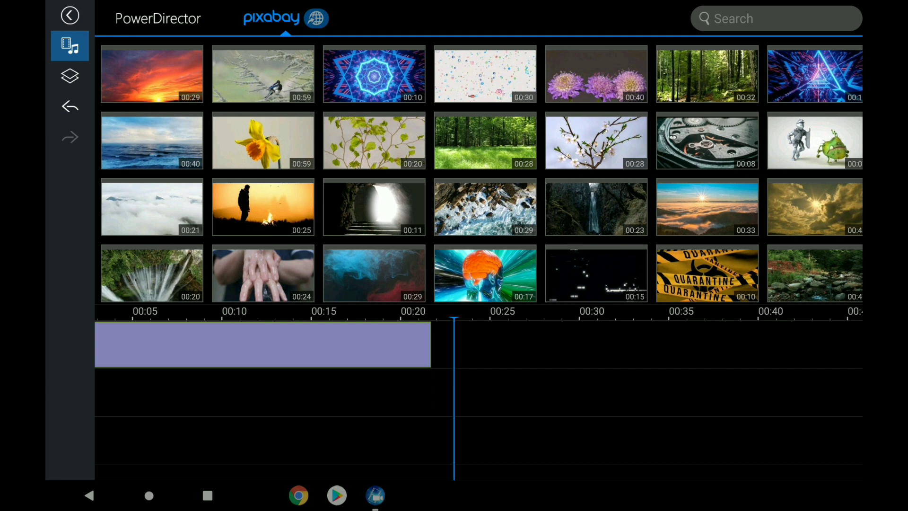
scroll(right, 3)
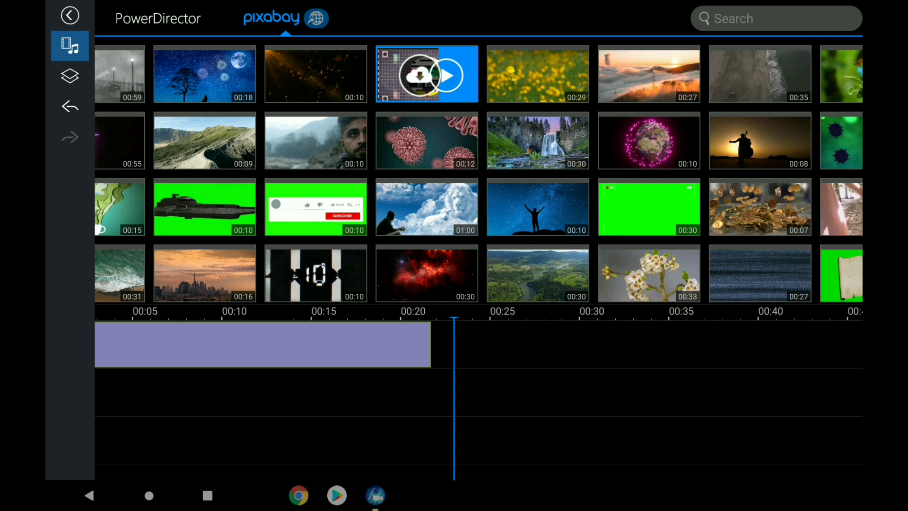
click(427, 74)
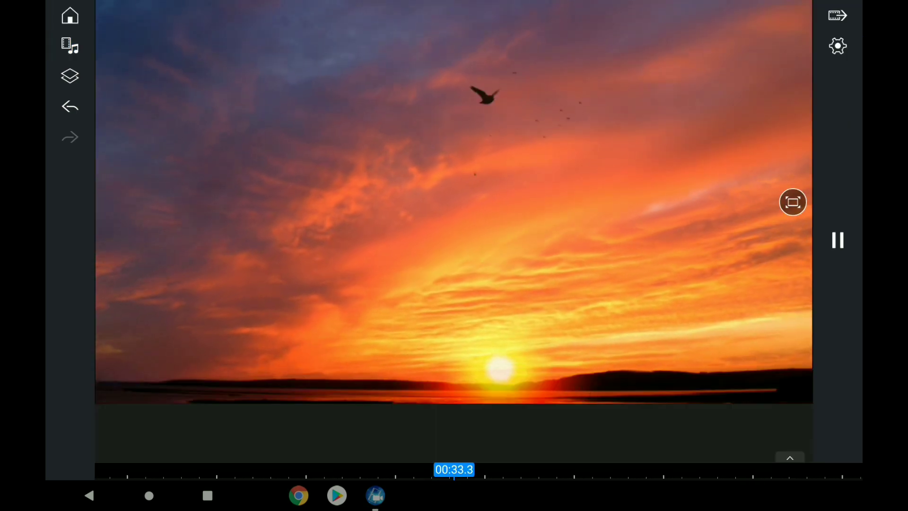
Pause the preview and reopen the Stock Video collection from the media library
click(837, 241)
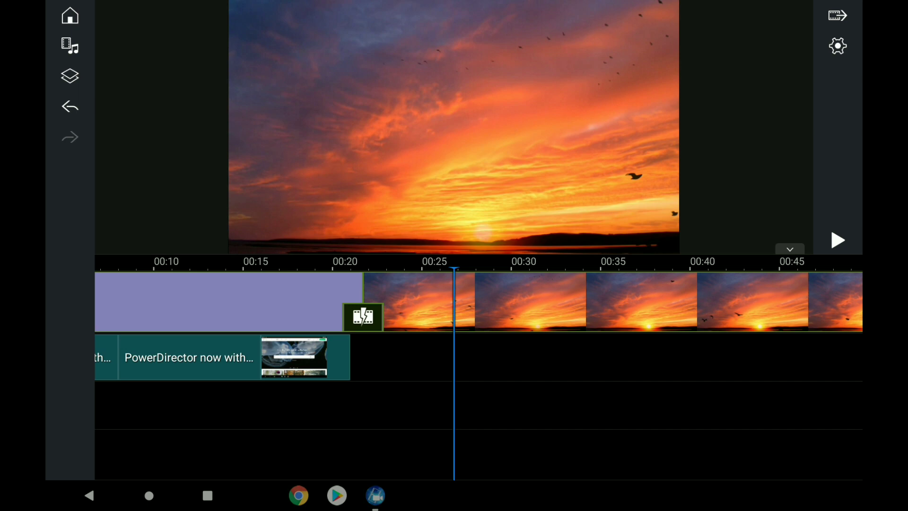
click(69, 46)
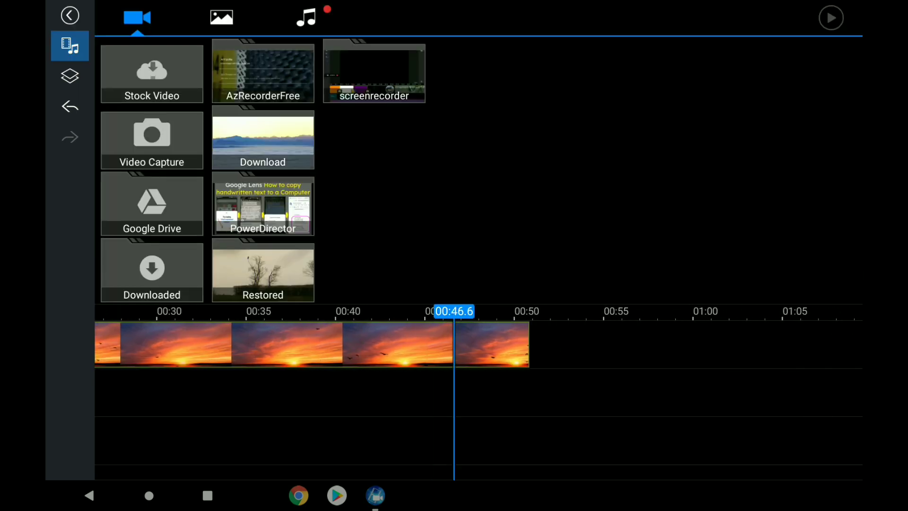
click(262, 206)
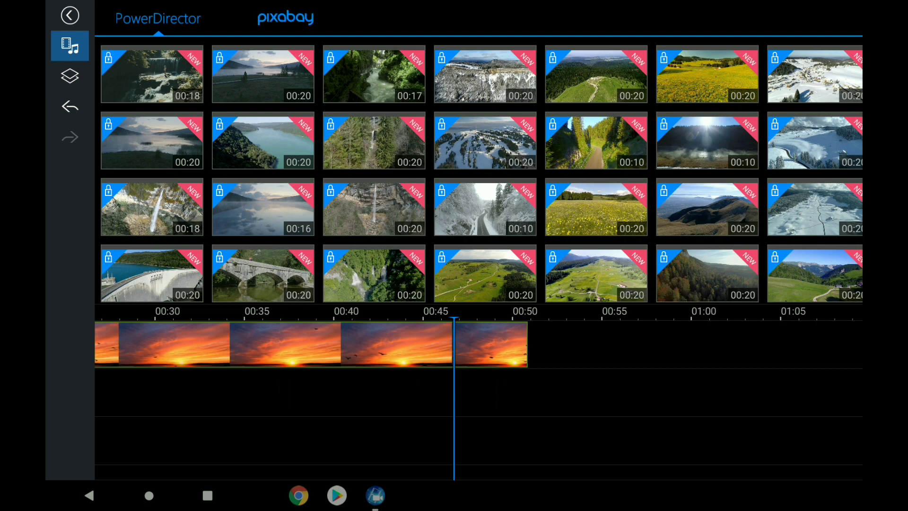
Switch to the Pixabay stock clips and search for 'sun'
click(285, 18)
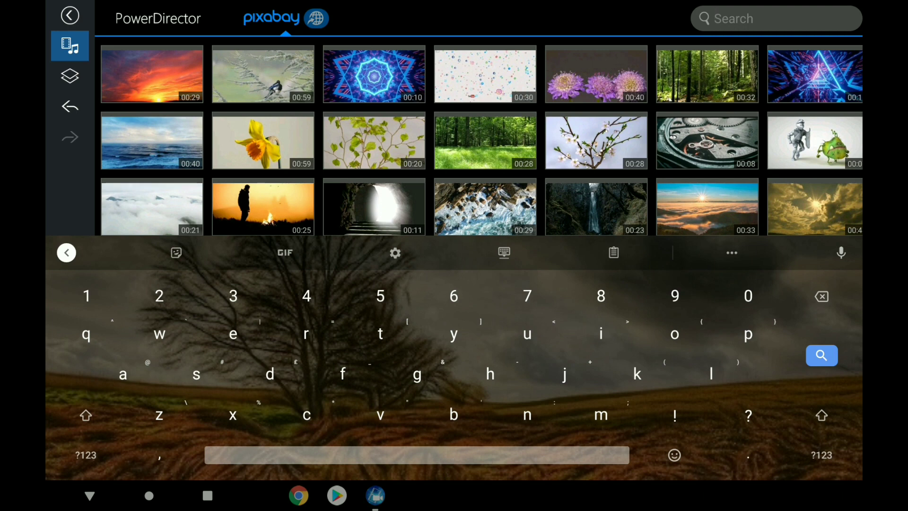
text(sun)
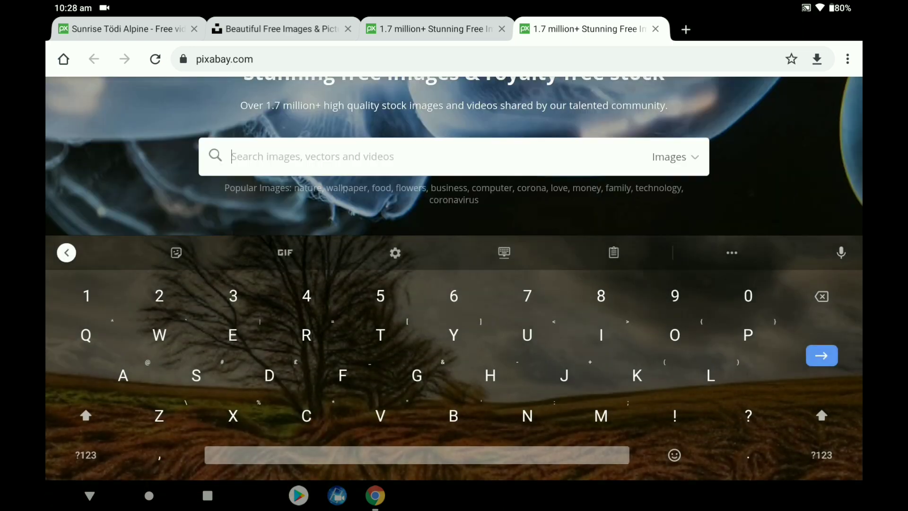
Search pixabay.com for 'Sunrise', browse the results, then play the PowerDirector project
text(Sunri)
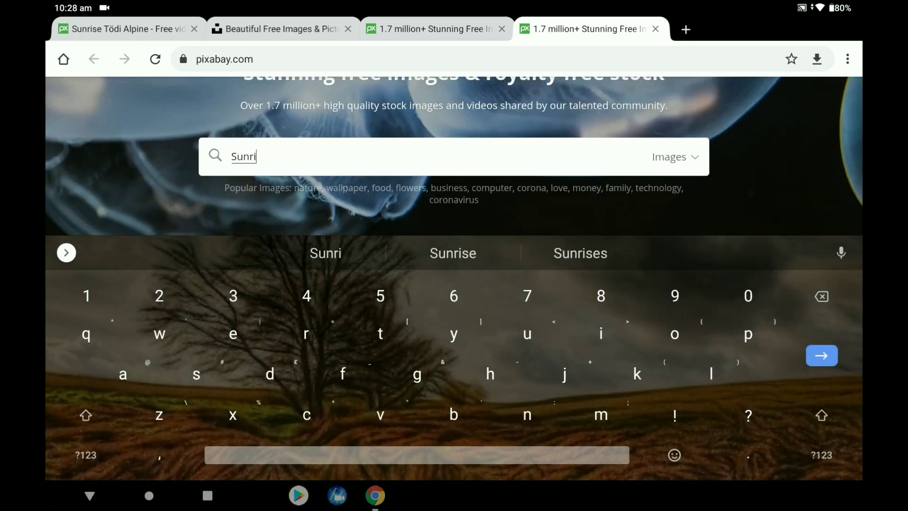
text(se)
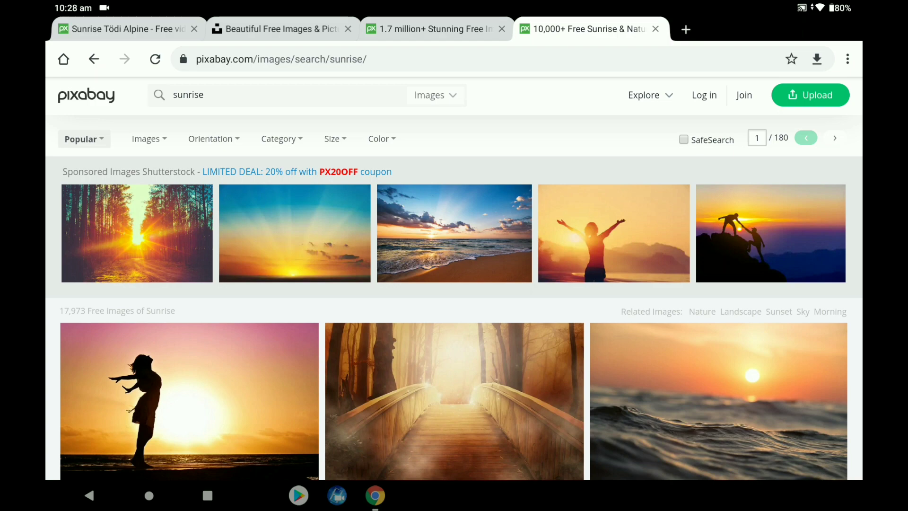
scroll(down, 3)
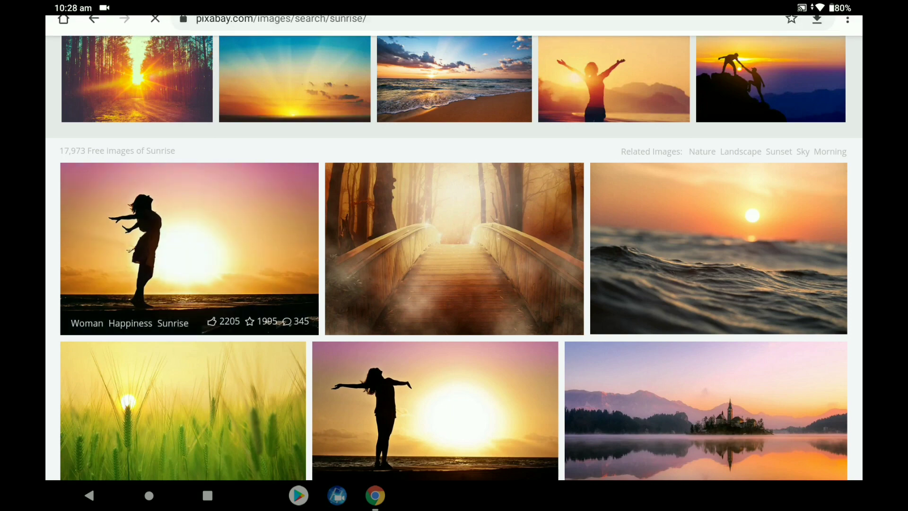
click(189, 248)
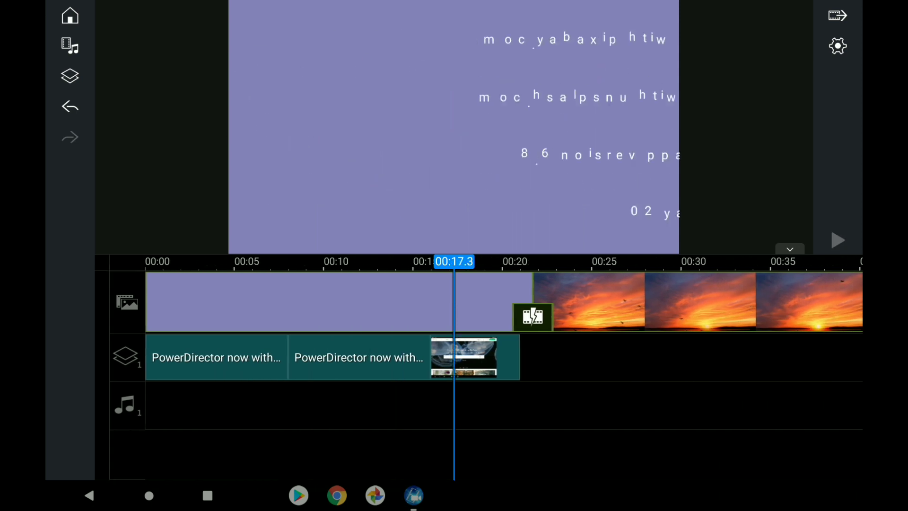
click(837, 240)
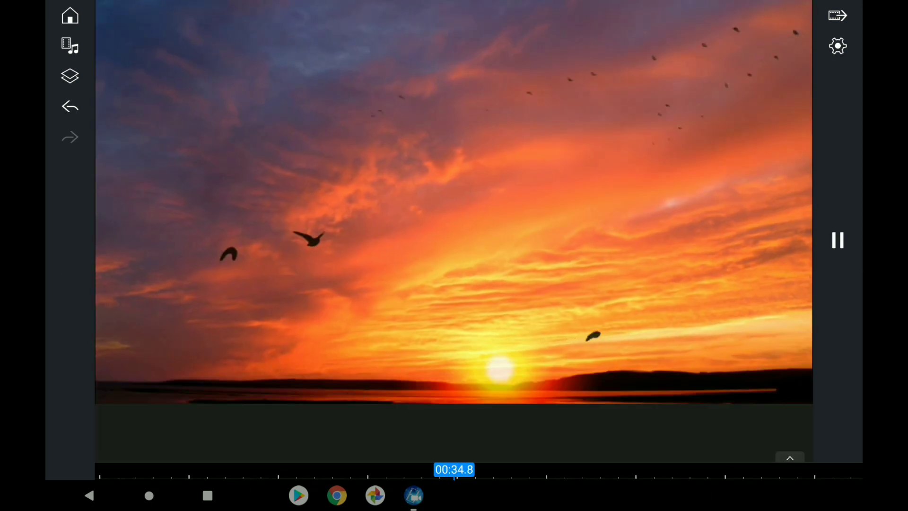